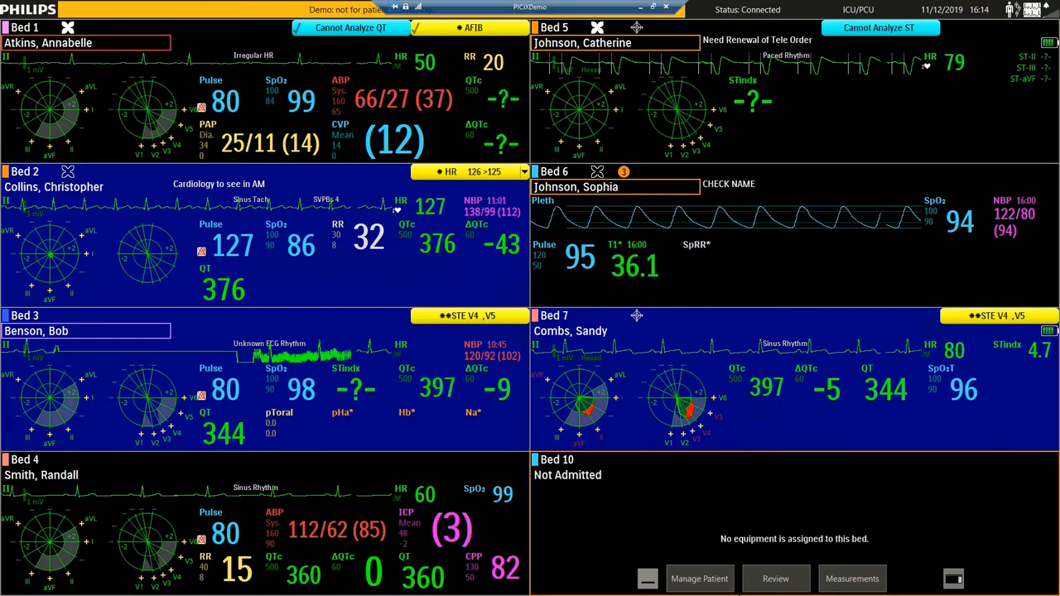
Select the Bed 1 tile and open its Alarm Review
click(248, 372)
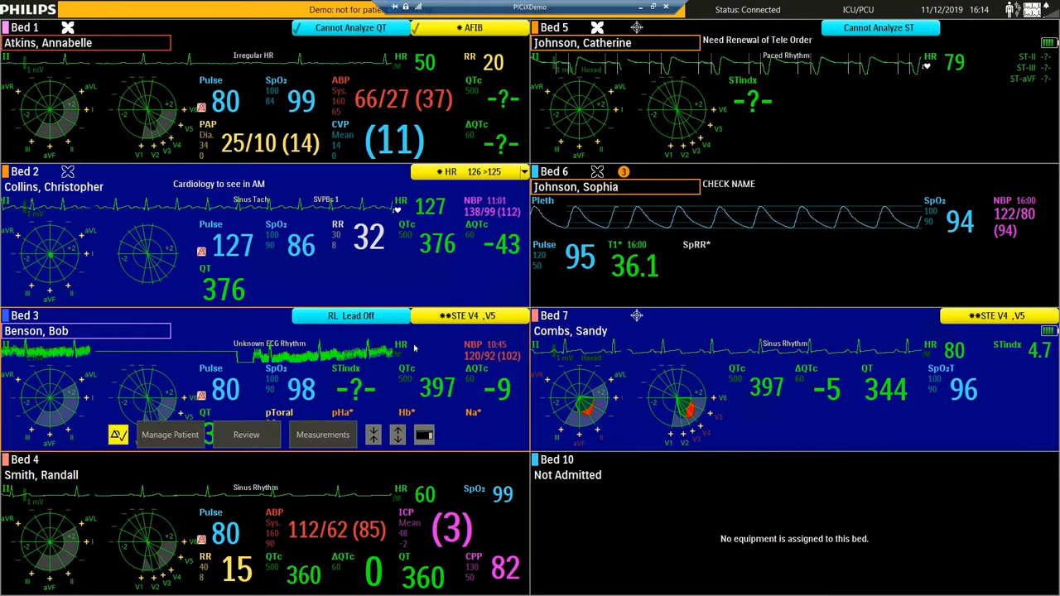
click(246, 434)
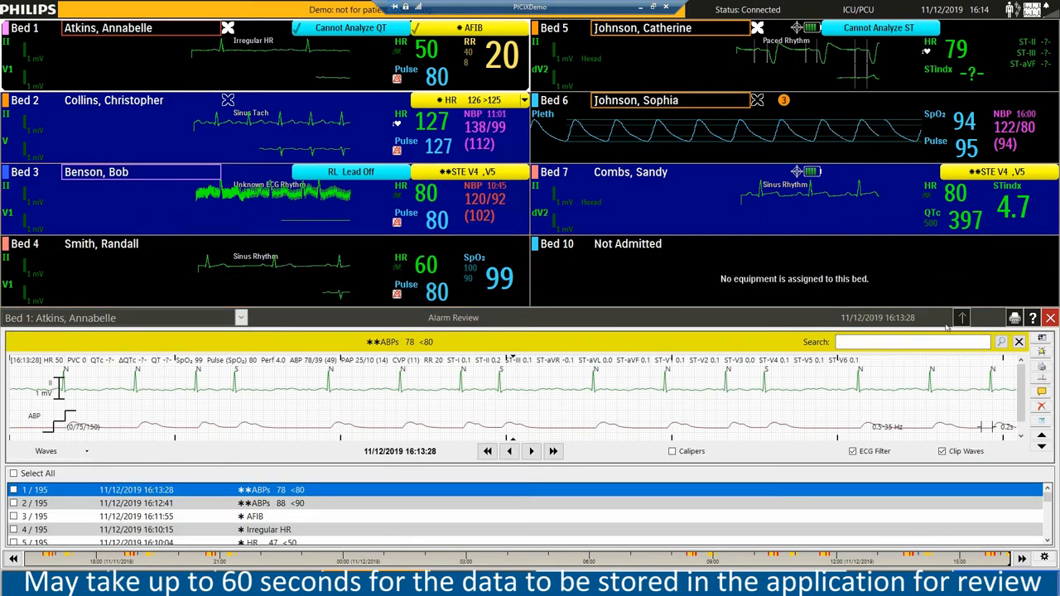
Maximize the Bed 1 alarm review to full screen
click(961, 317)
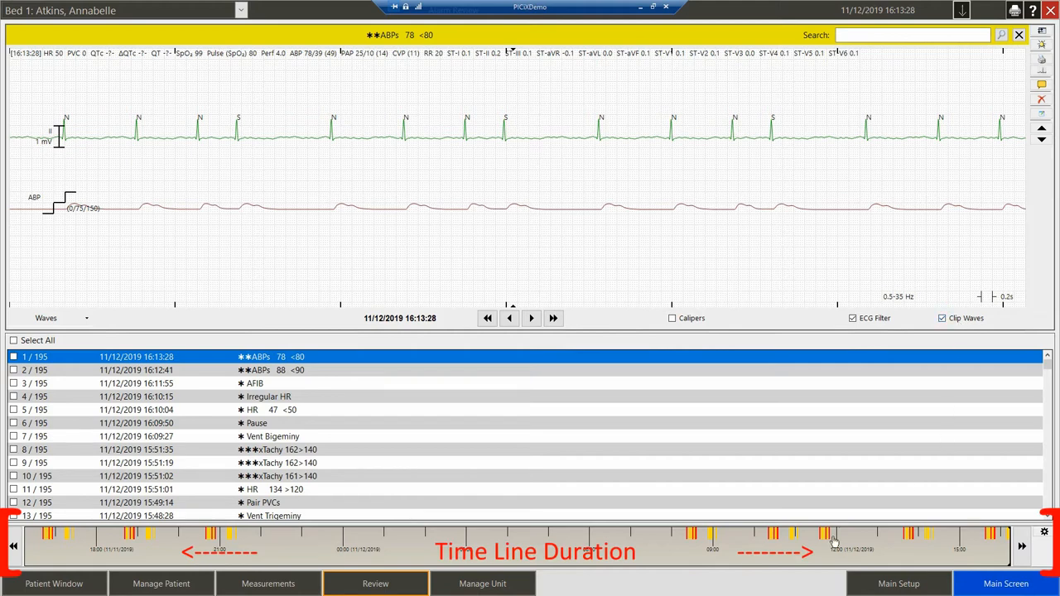
mouse_move(764, 550)
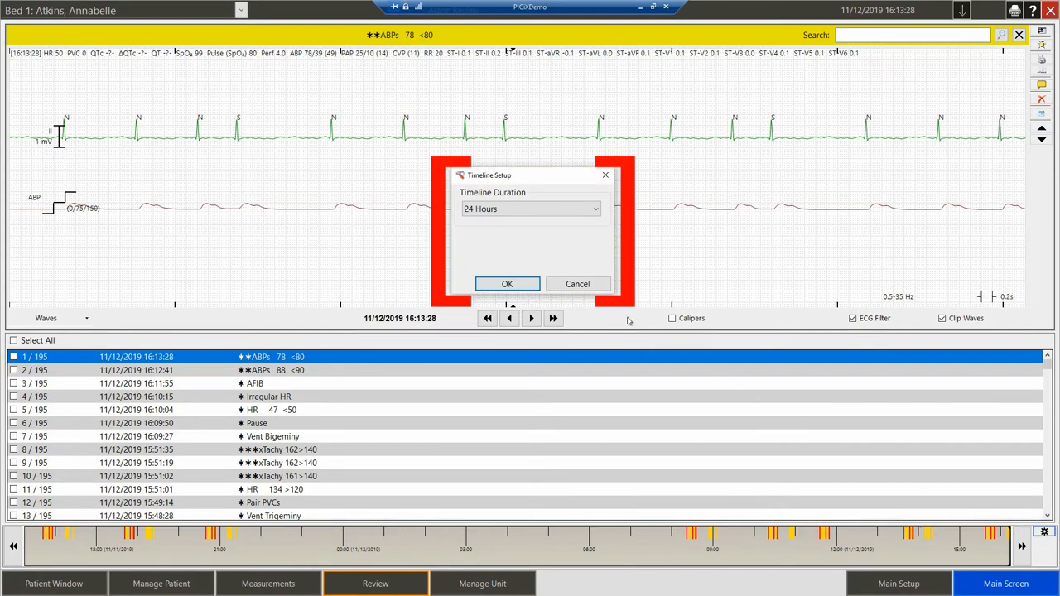
Set the timeline duration to 24 Hours and confirm with OK
click(592, 209)
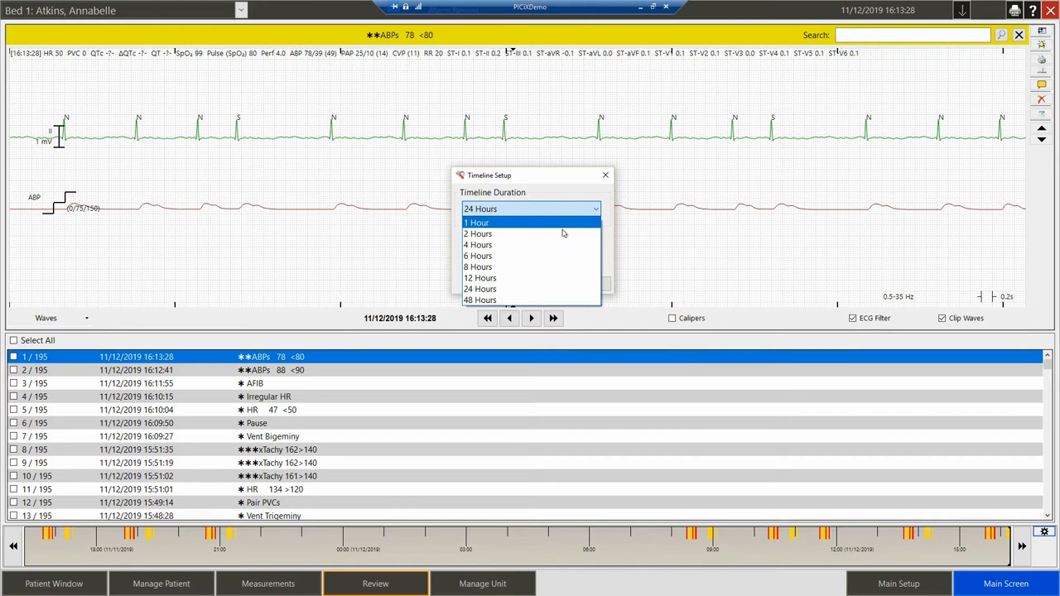
click(481, 289)
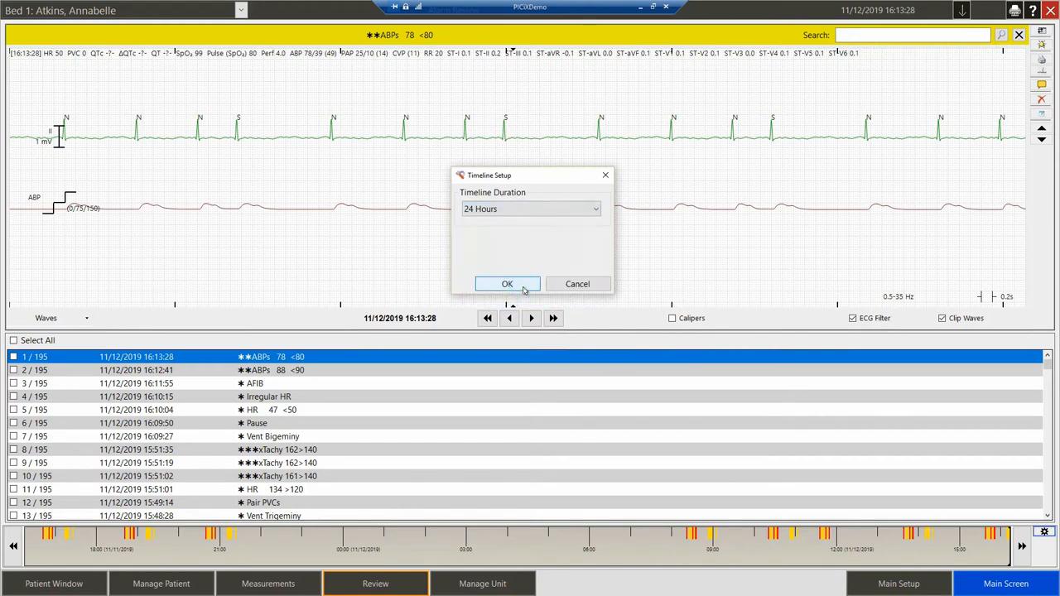
click(507, 283)
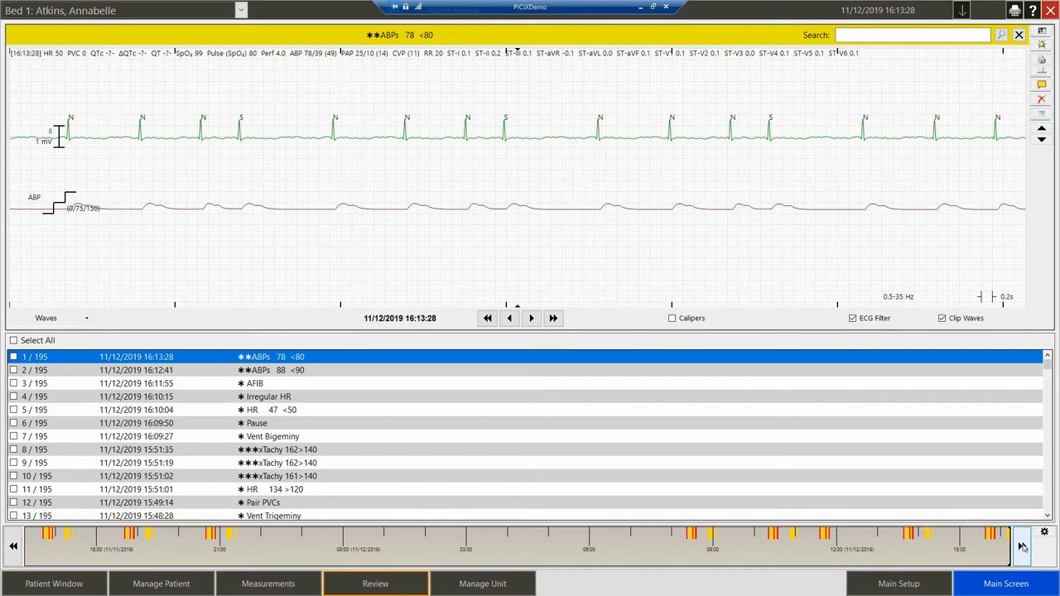
mouse_move(1023, 544)
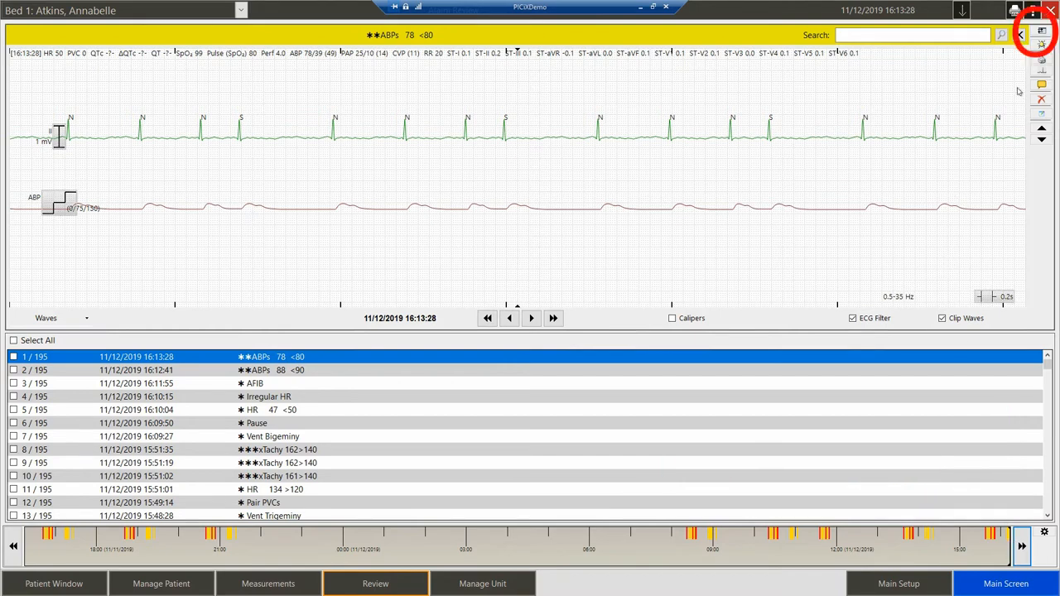
click(1019, 34)
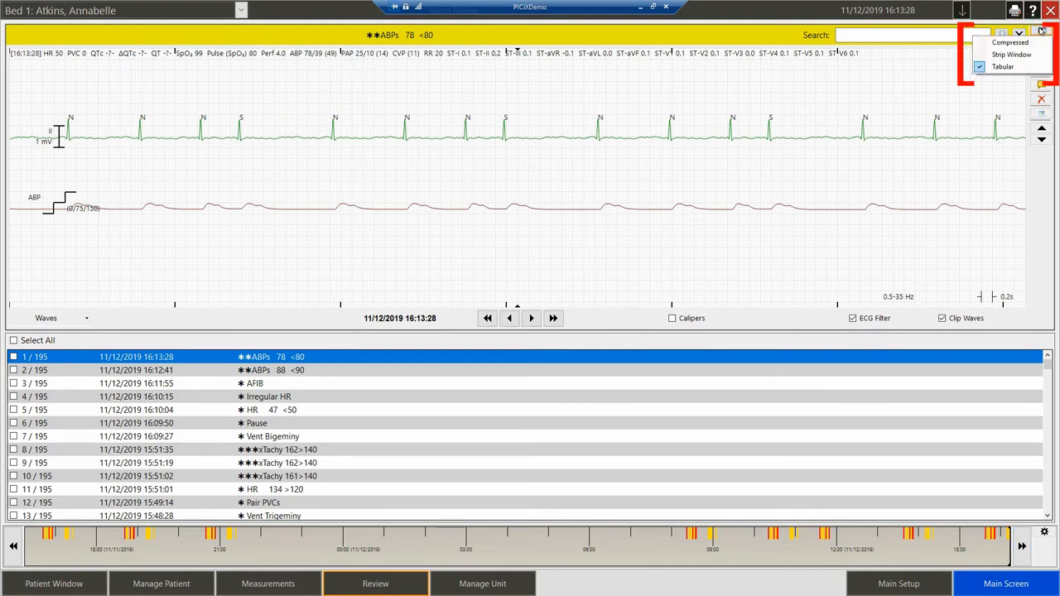
mouse_move(1010, 54)
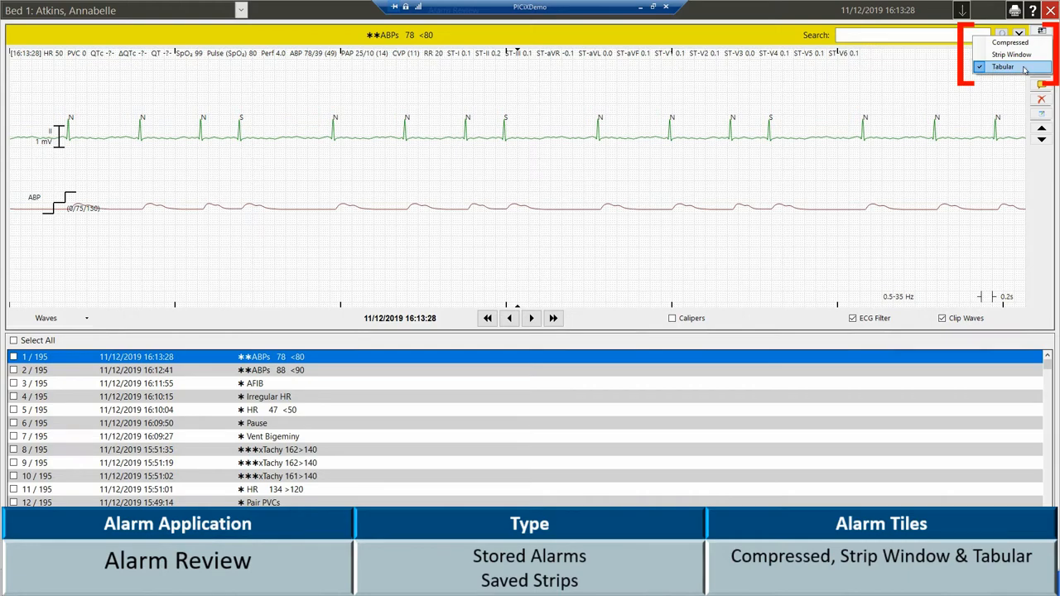
click(1010, 42)
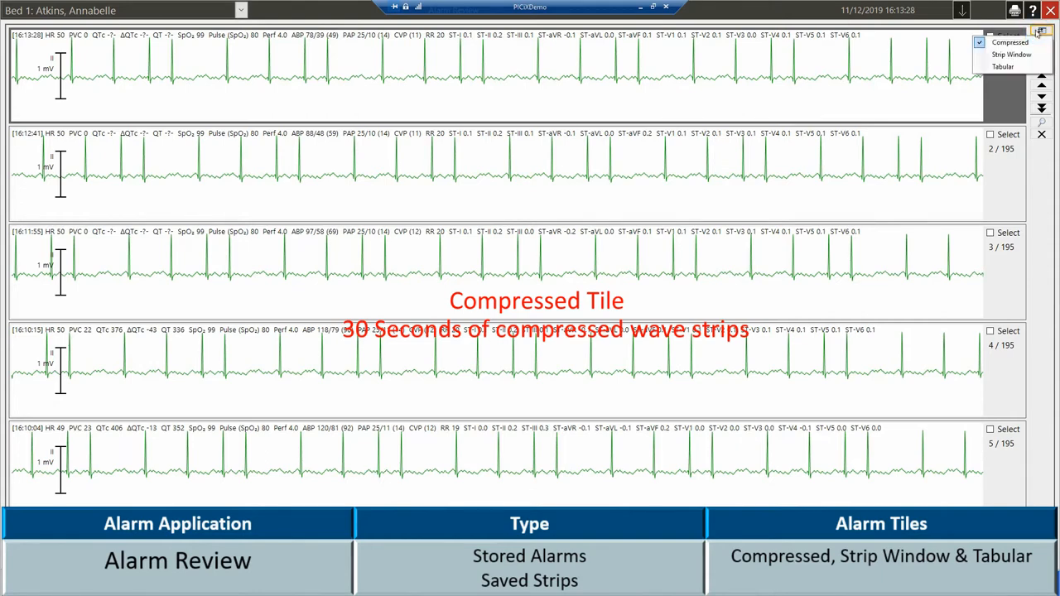
click(1011, 54)
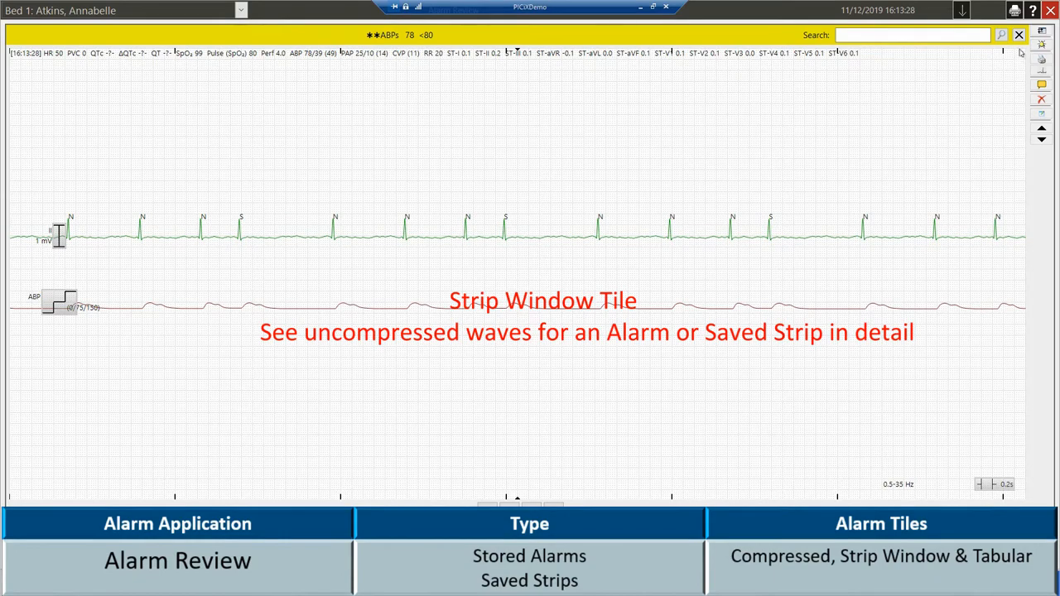
click(1018, 33)
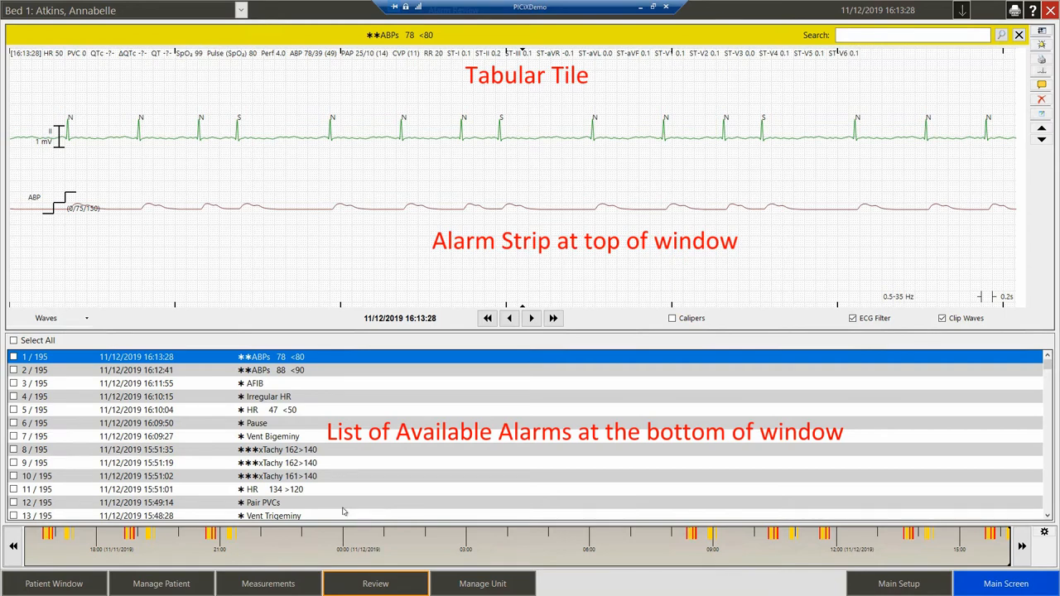
Filter the list down to 155 alarms and view the 16:09 Vent Bigeminy strip
click(400, 34)
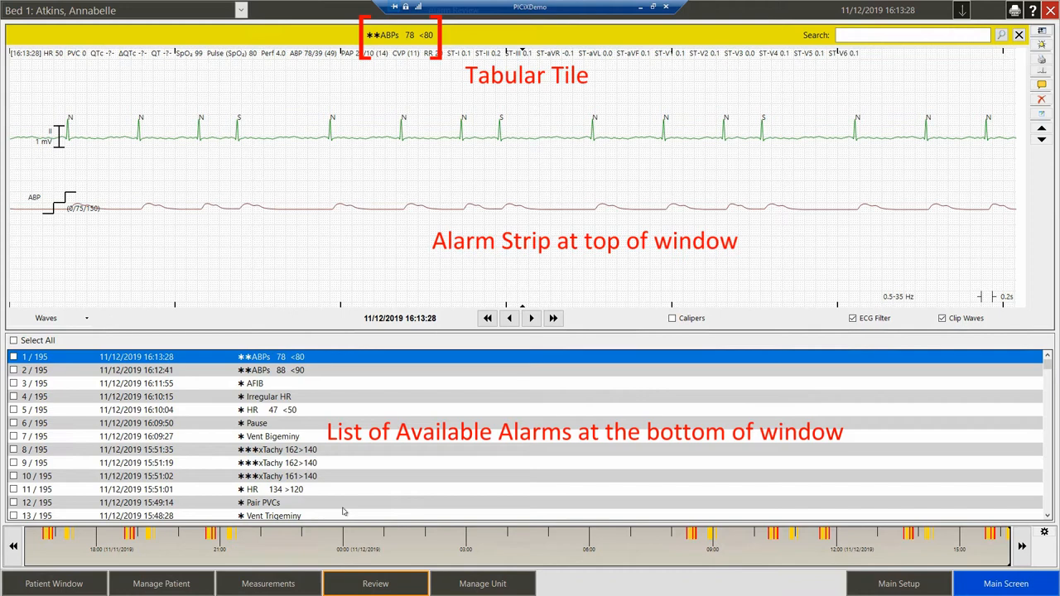
mouse_move(359, 94)
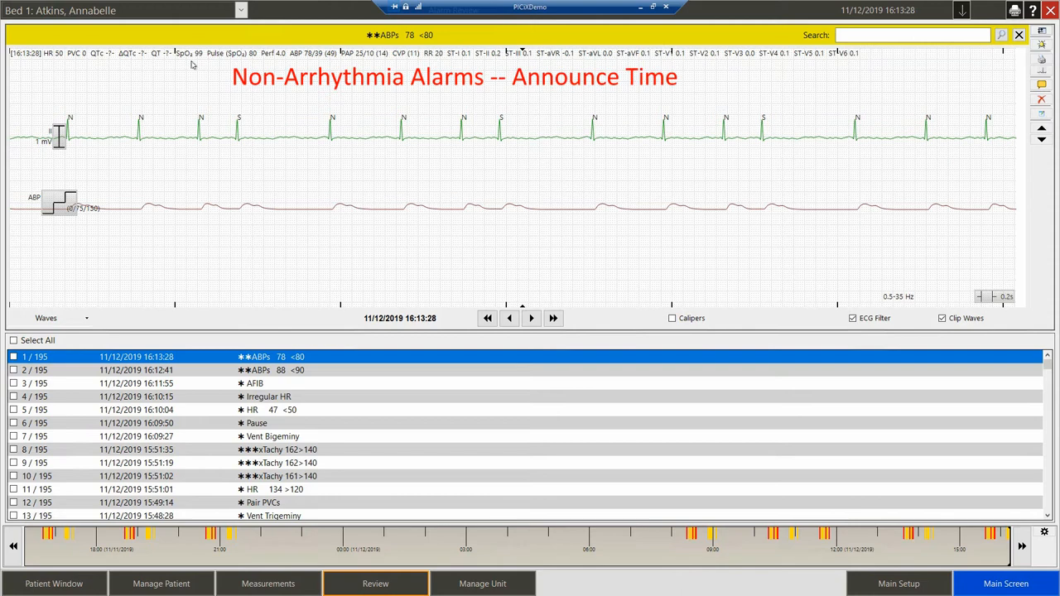
click(399, 318)
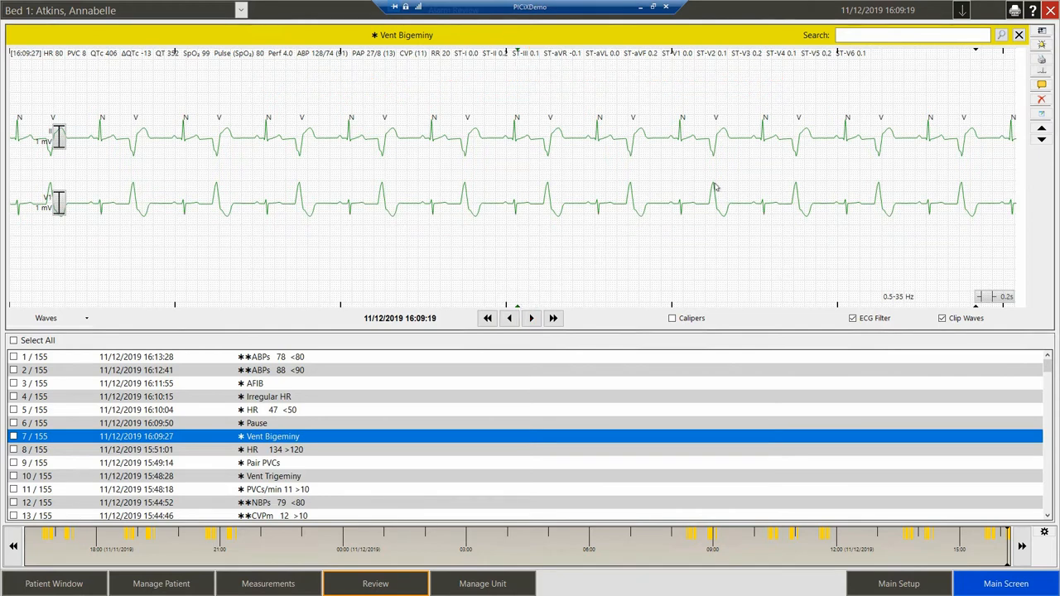
mouse_move(1040, 47)
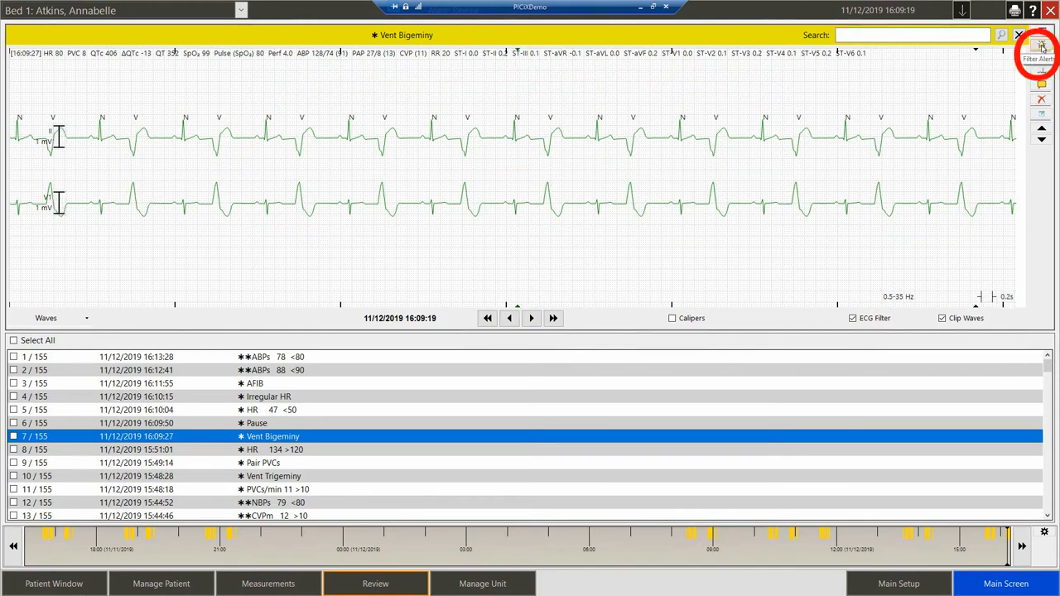
Filter alerts to Non-ECG Alarms, leaving 98 events
click(1040, 46)
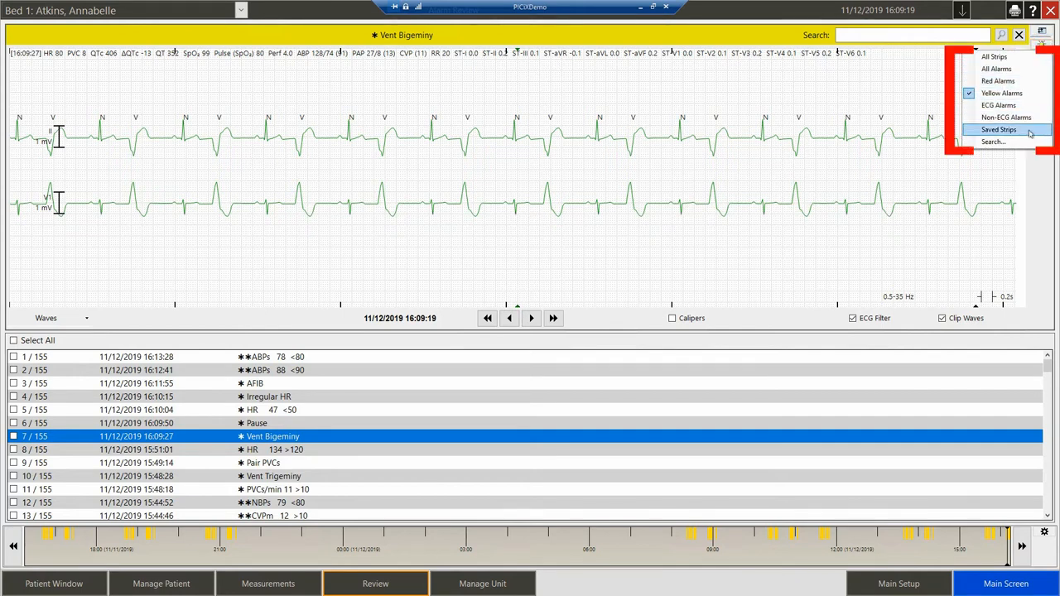
mouse_move(994, 141)
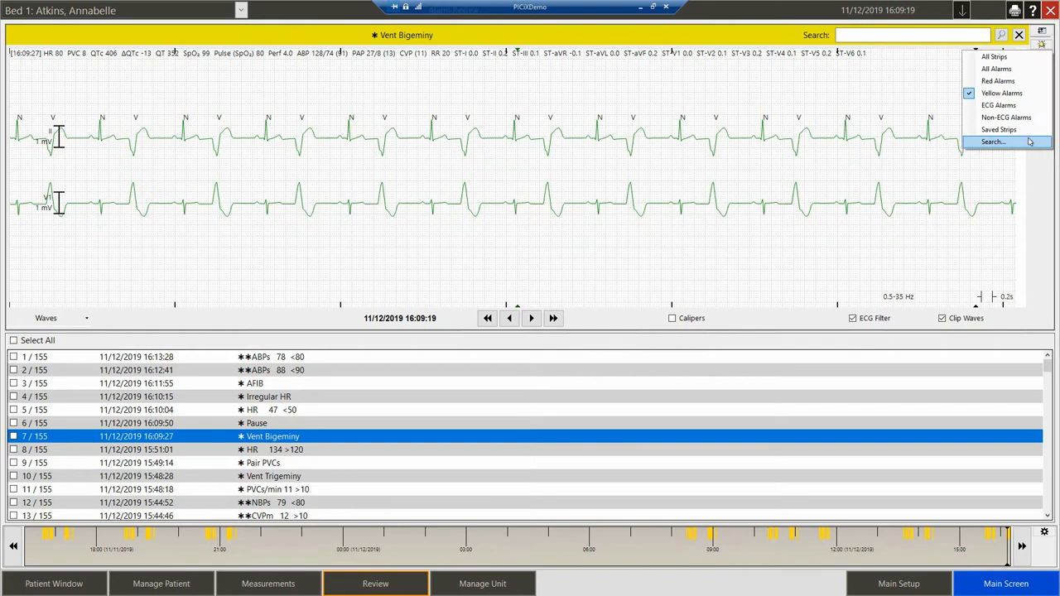
mouse_move(1005, 117)
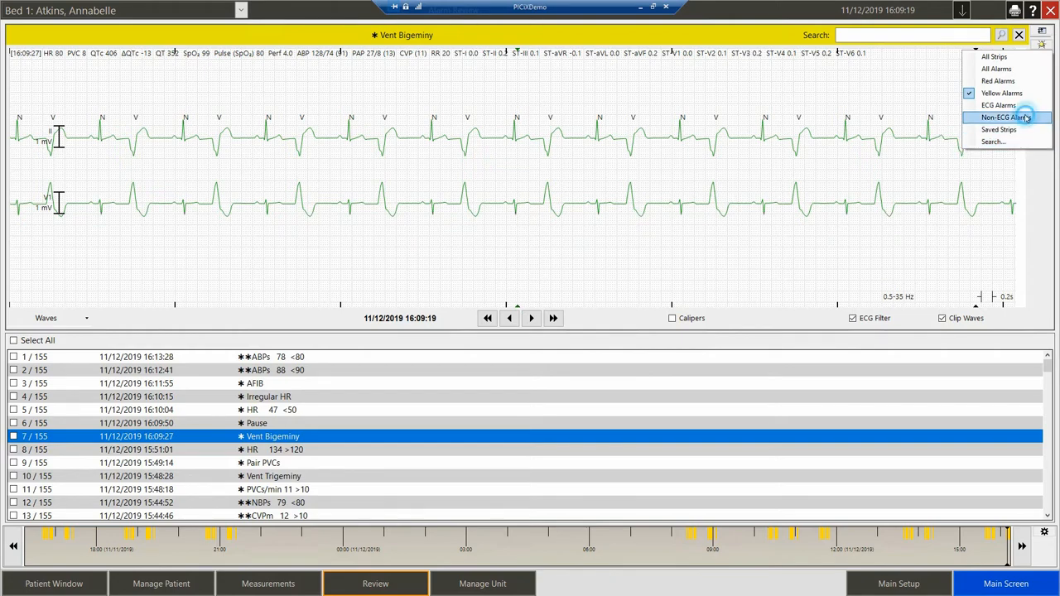
click(1004, 117)
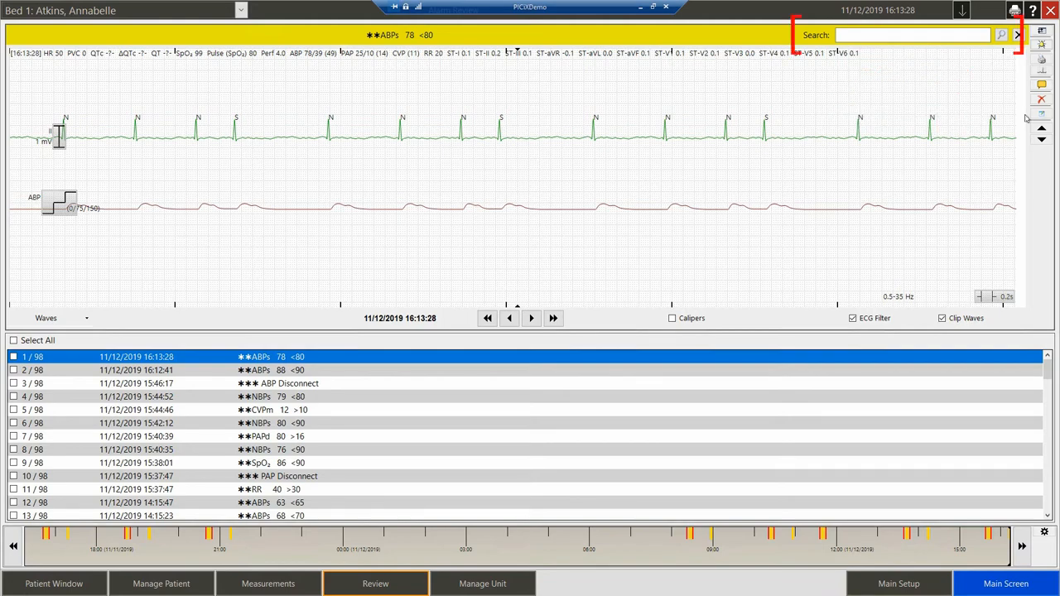
Search 'afib' for 13 events and view the 10:55:01 AFIB strip
click(1002, 35)
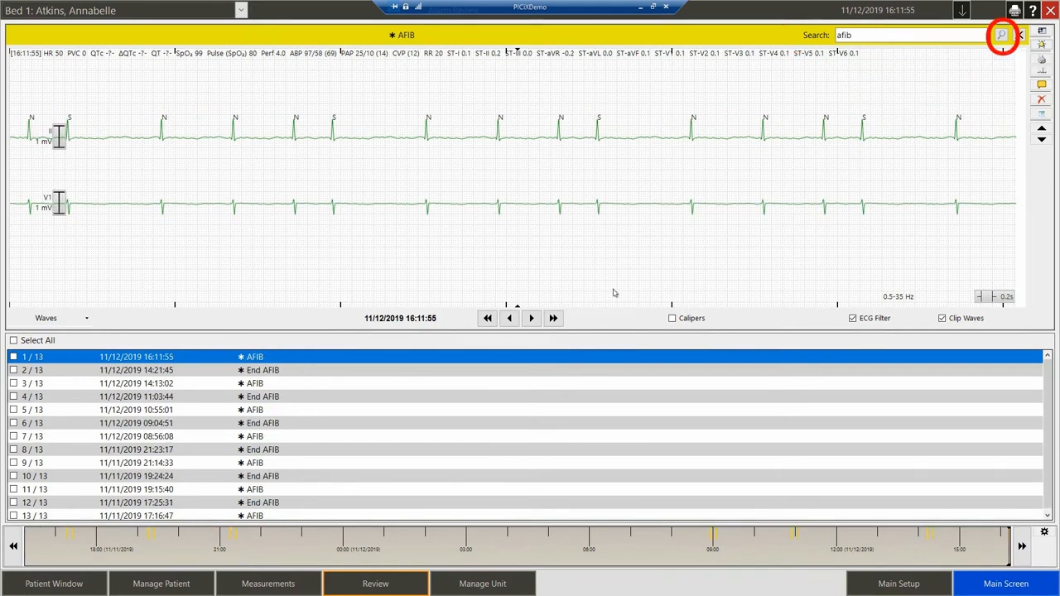
click(1001, 34)
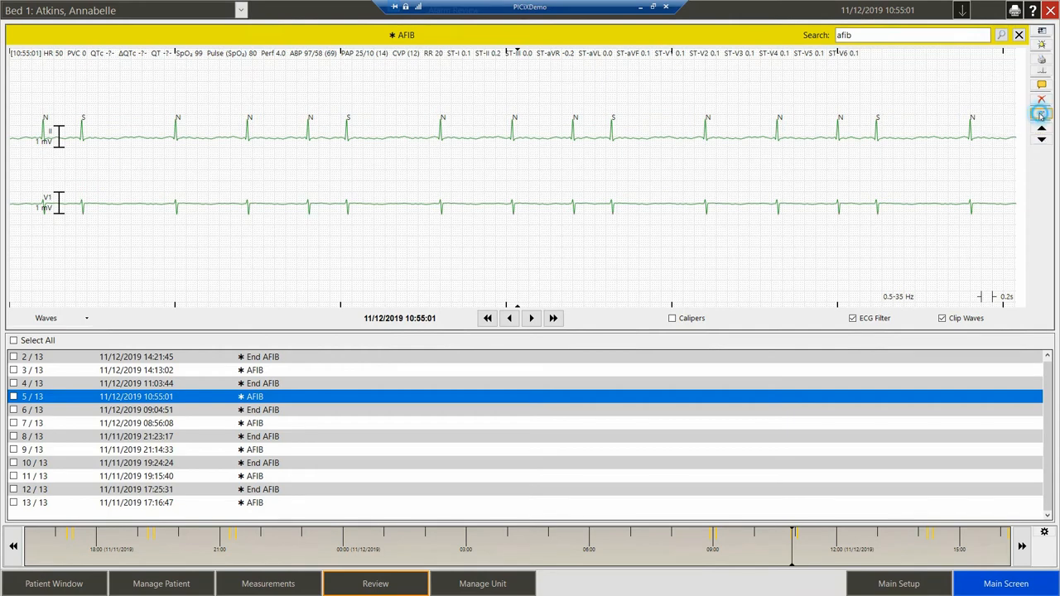
Add a new custom alarm label named 'Short of Breath'
click(1040, 113)
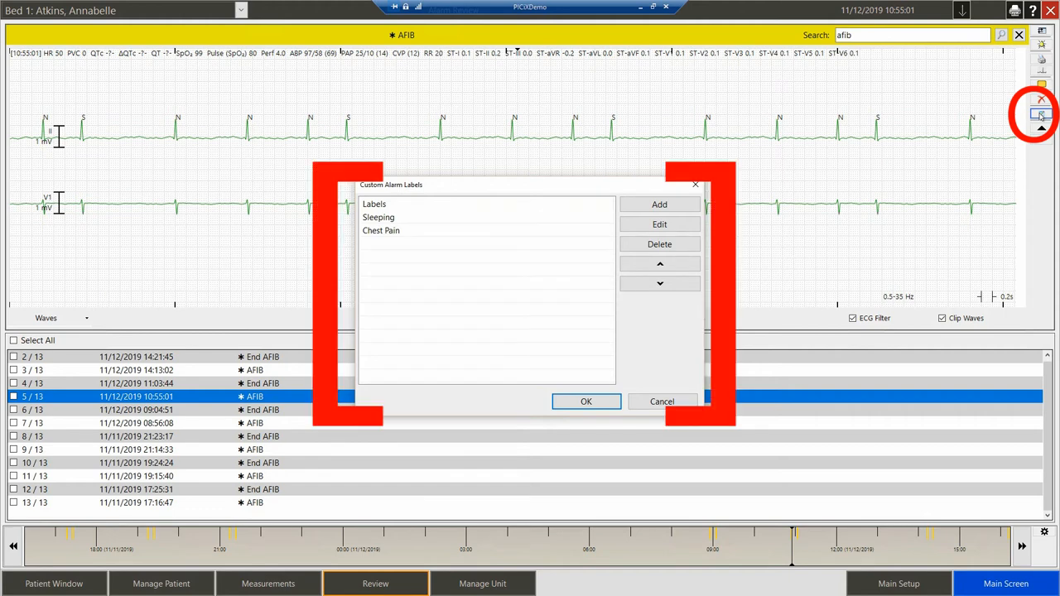
mouse_move(837, 253)
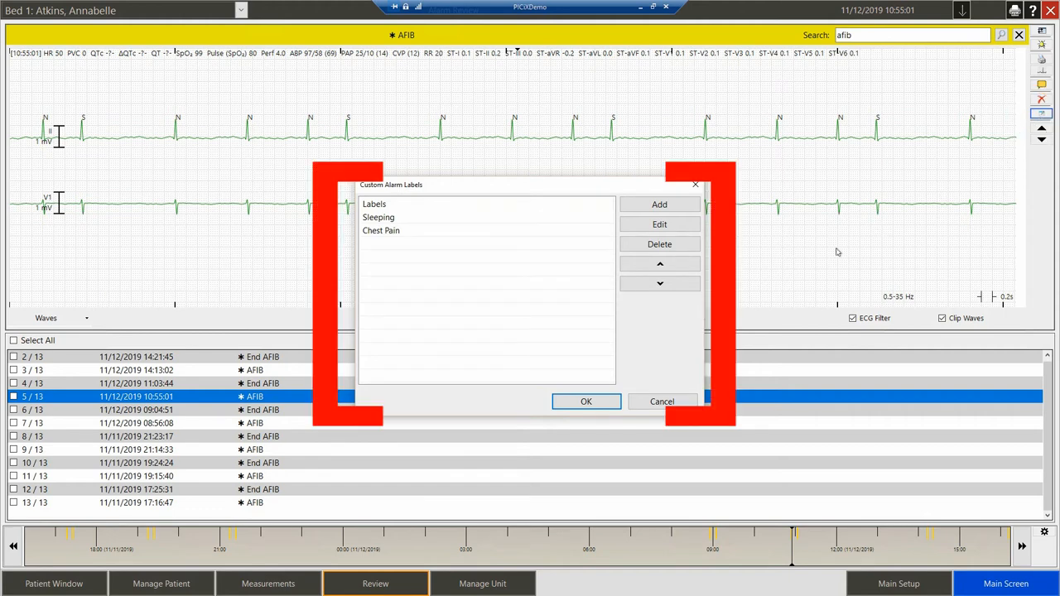
click(659, 205)
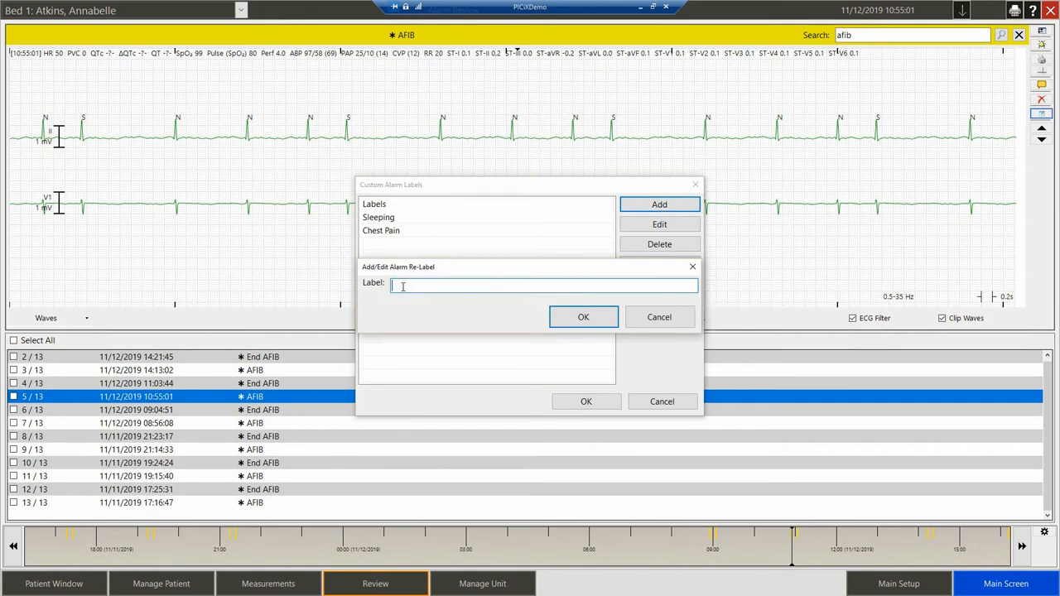
text(Short)
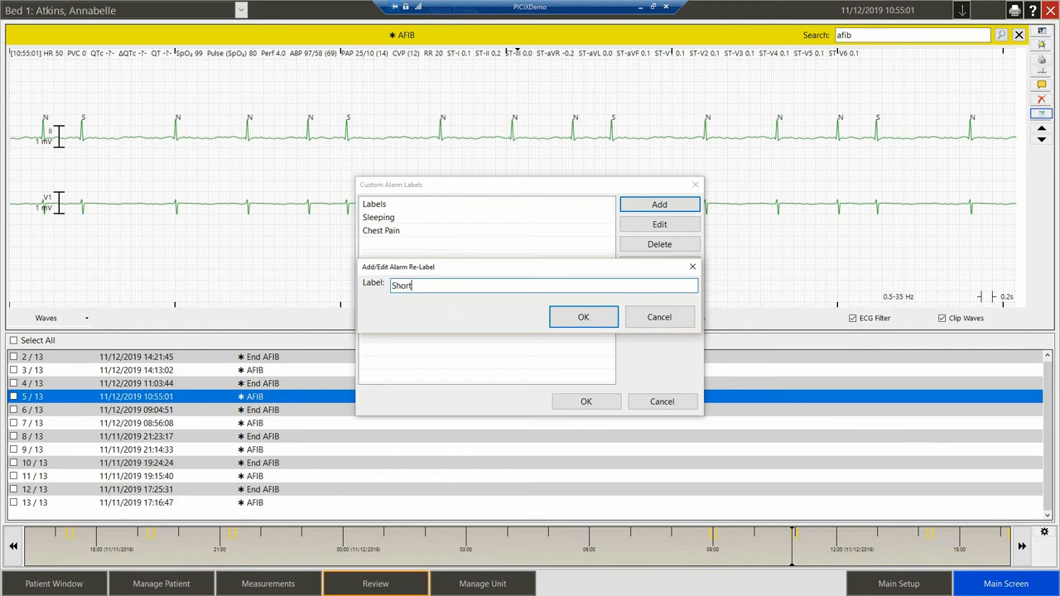
text(of Breath)
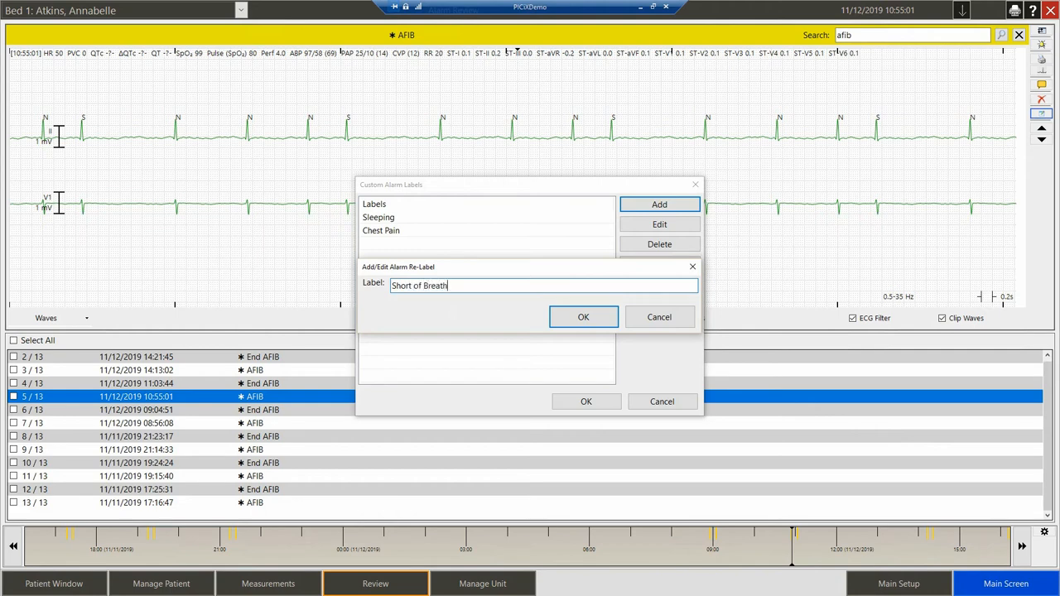
click(583, 316)
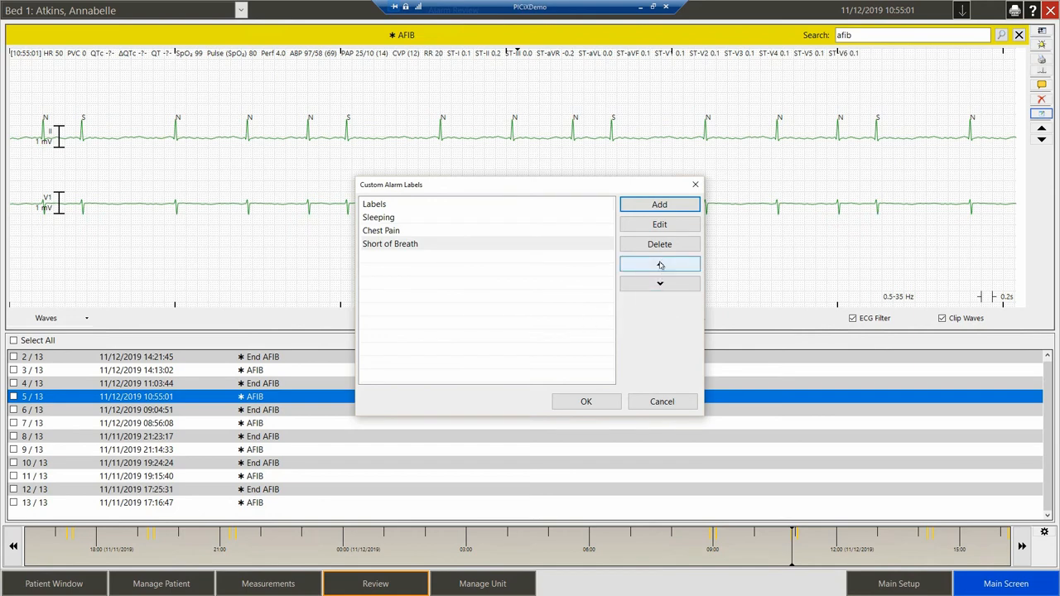
Move 'Short of Breath' to the top of the label list and save
click(659, 263)
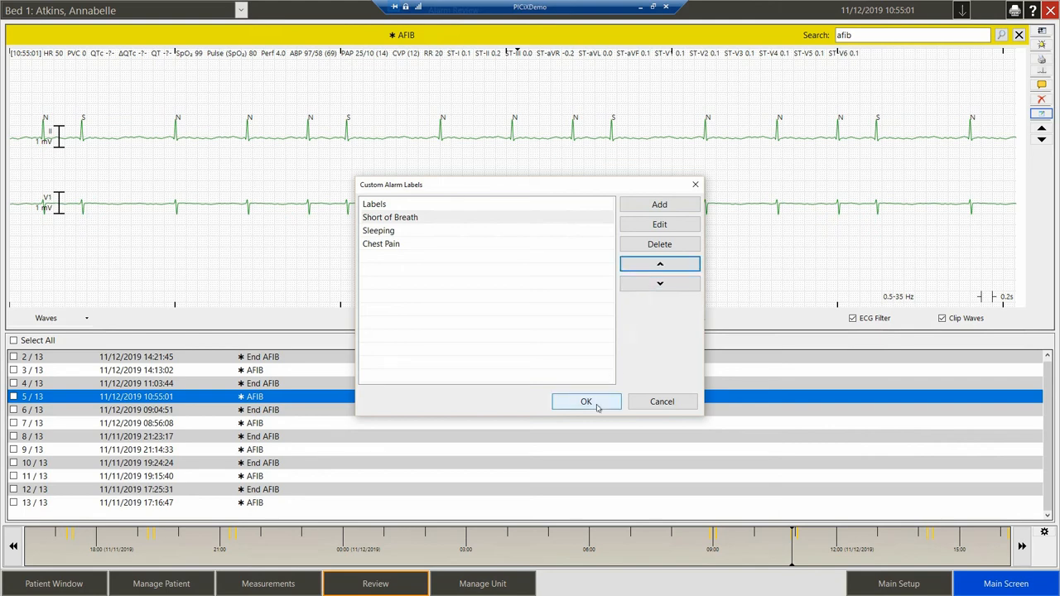
click(585, 401)
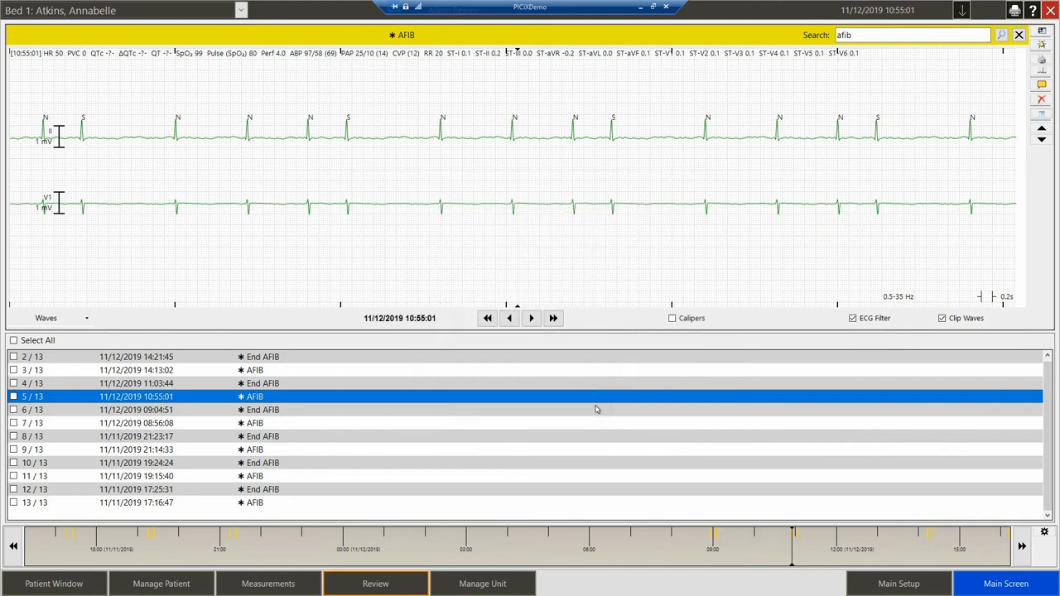